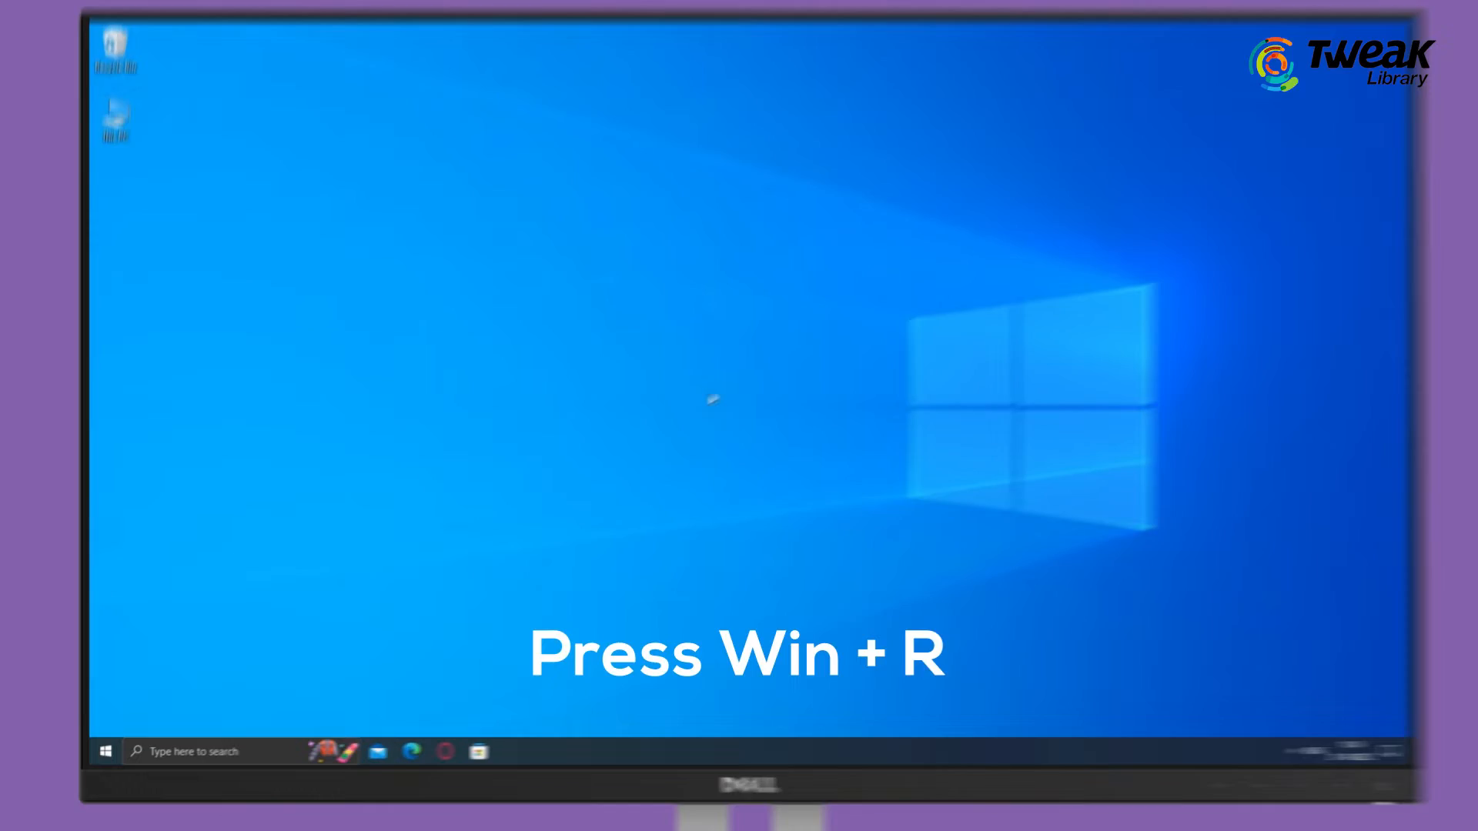
Launch cmd from the Run dialog to open a Command Prompt window.
key("Win+r")
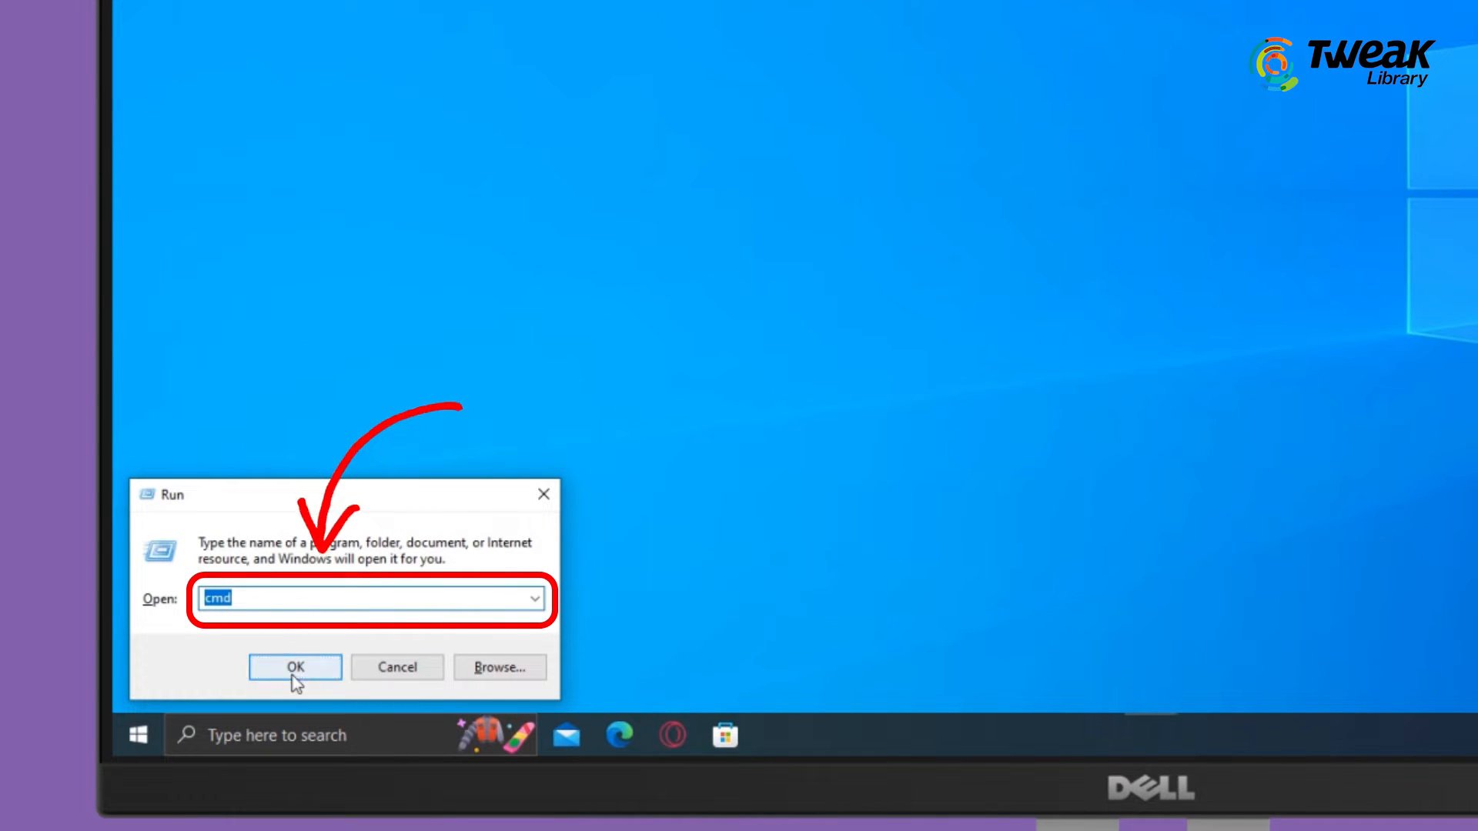
left_click(294, 668)
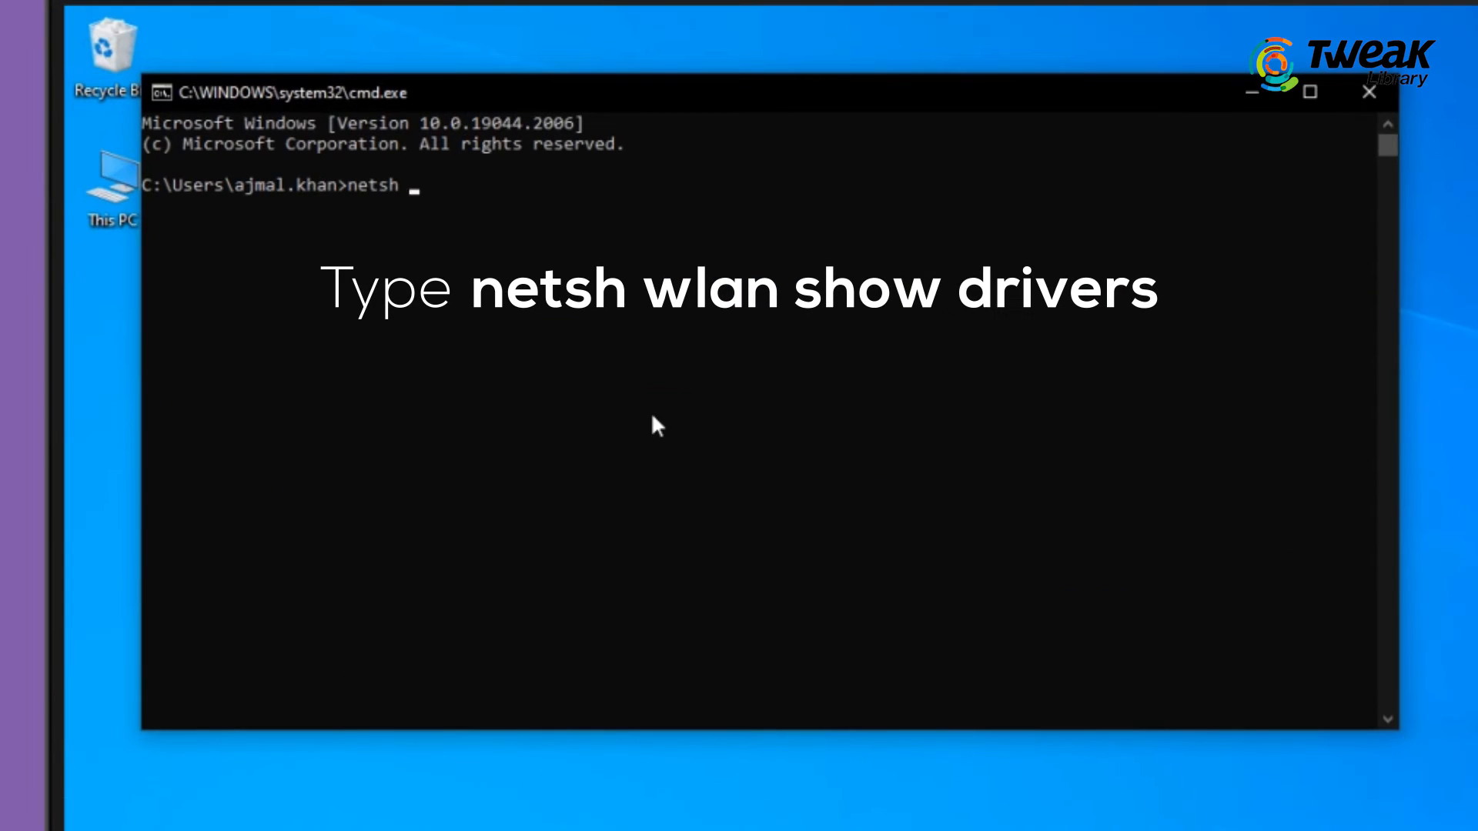
Run 'netsh wlan show drivers' and confirm 802.11ac/802.11a radio types for 5GHz support.
type("wlan show dri")
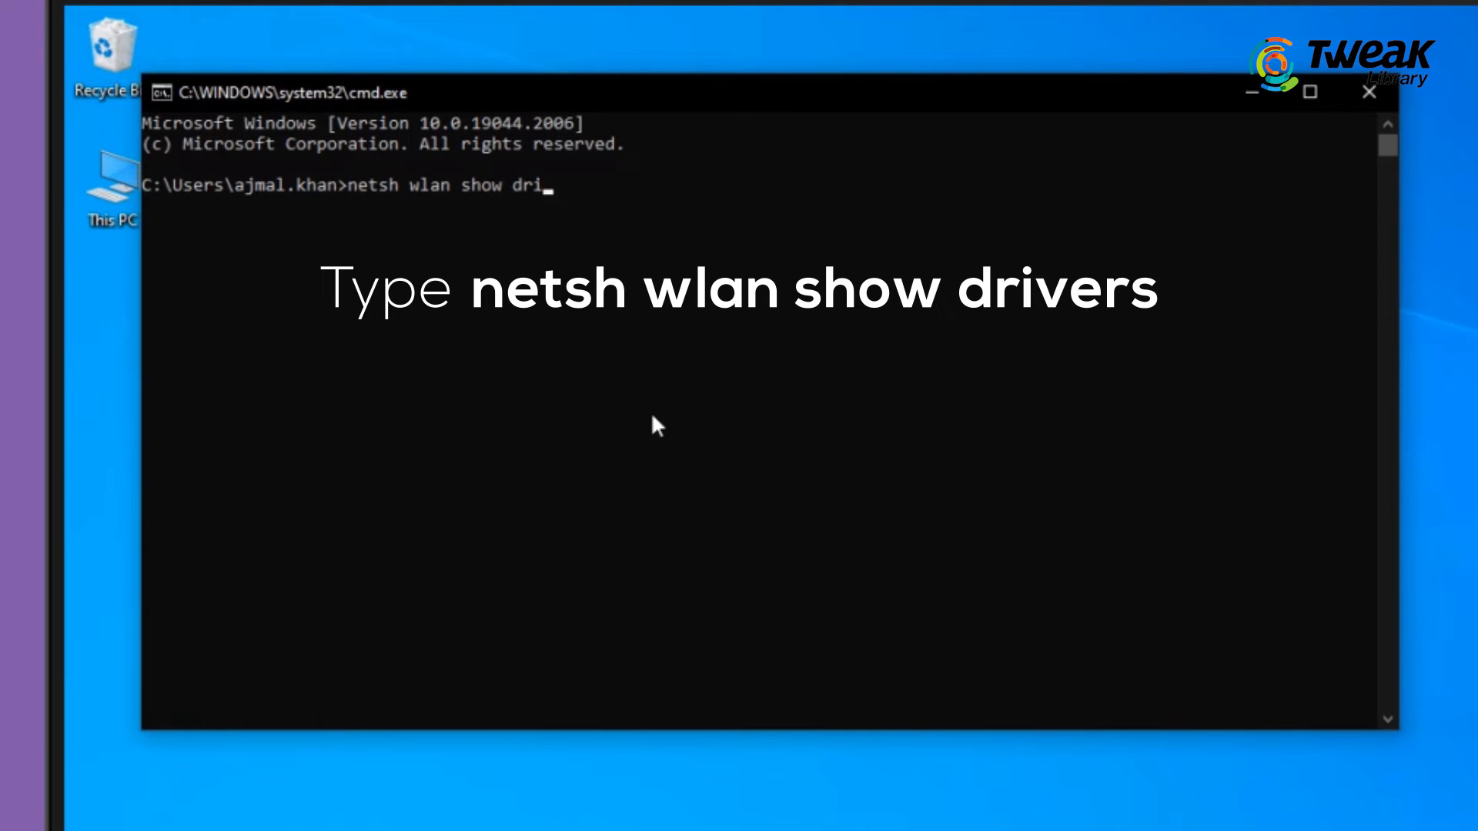
key("Return")
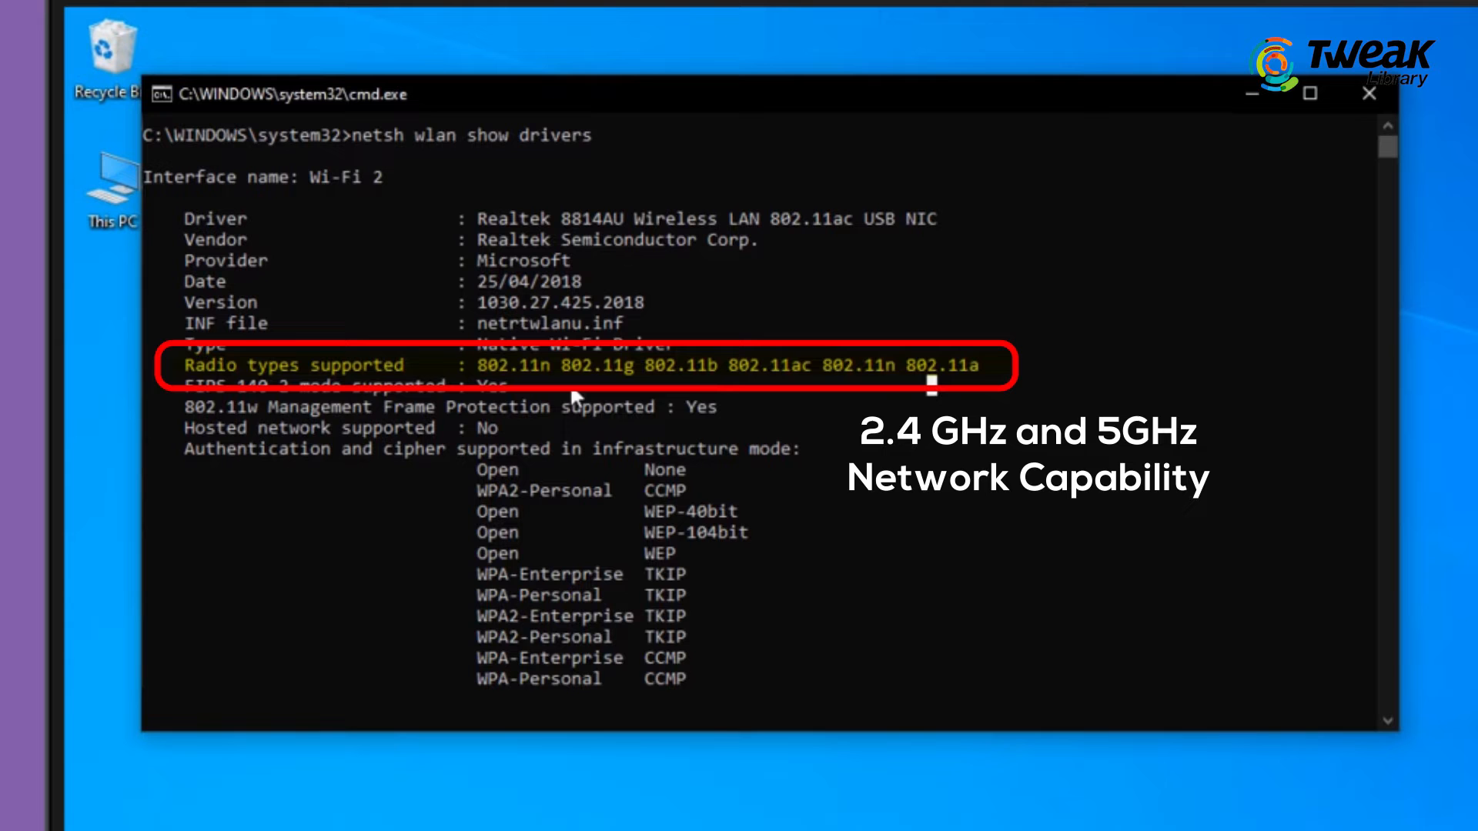
left_click(1369, 93)
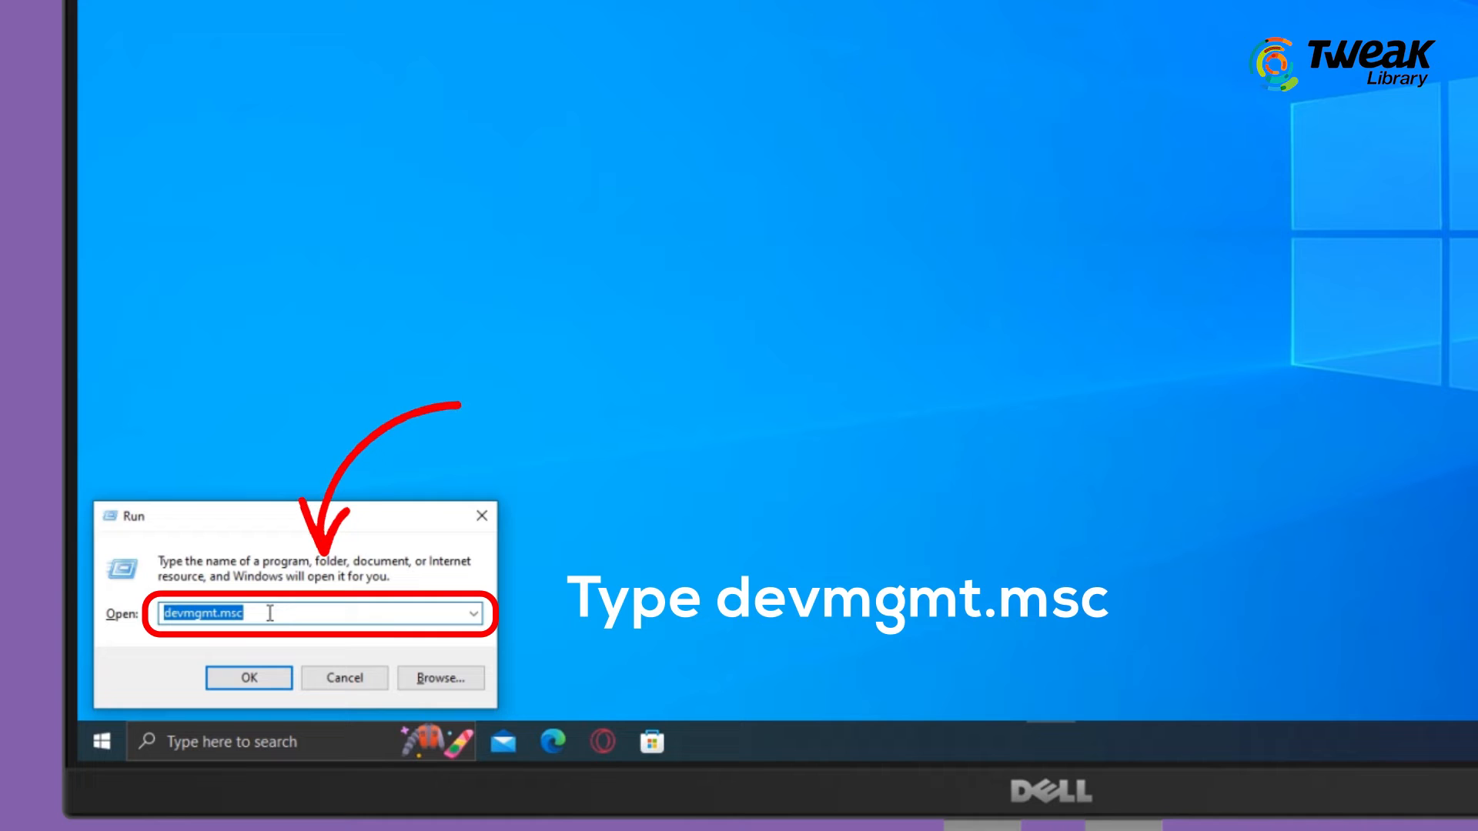
Open Device Manager and the Realtek RTL8188FTV wireless adapter's Properties.
left_click(247, 678)
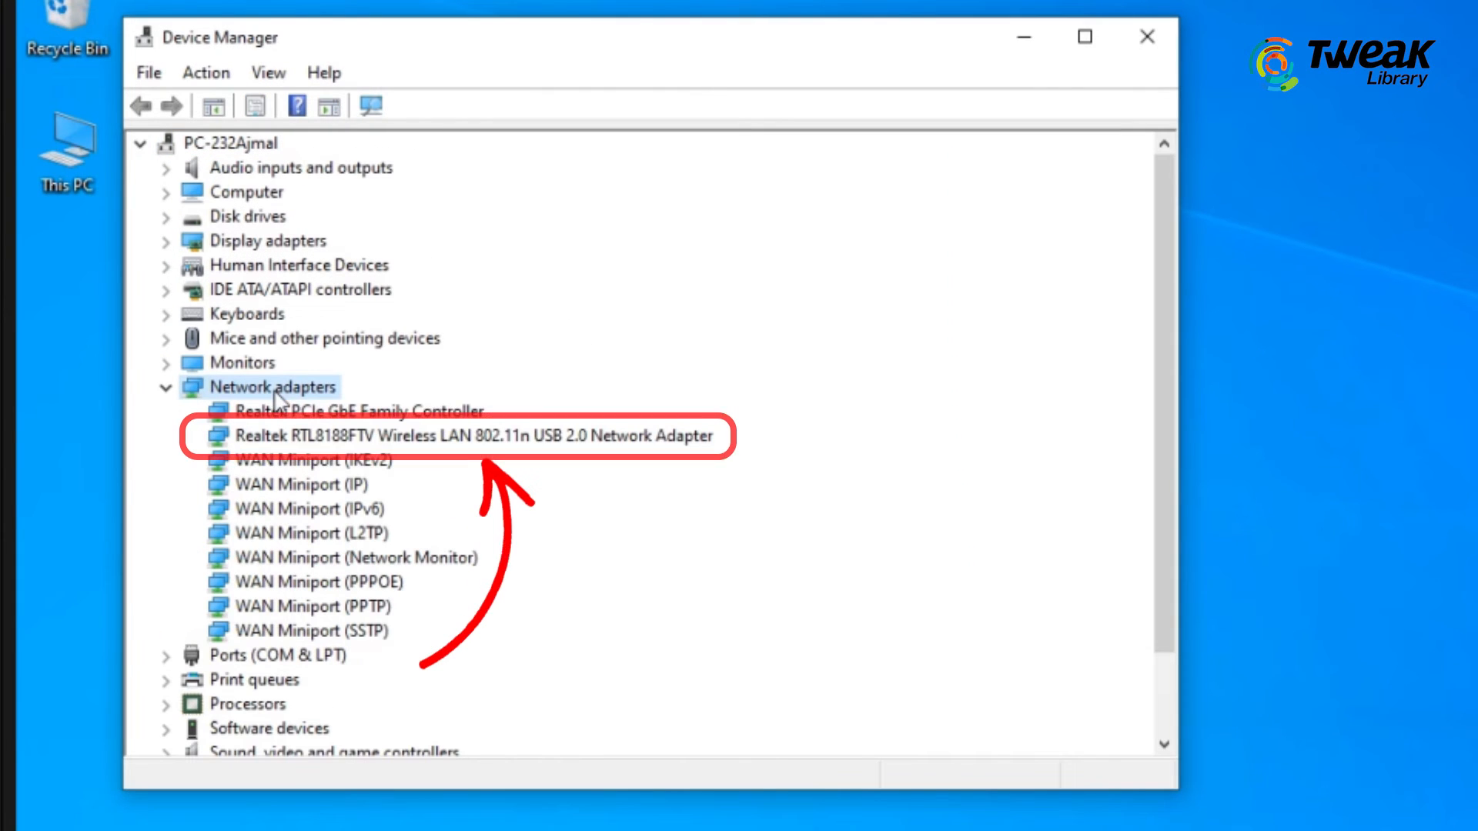
right_click(462, 436)
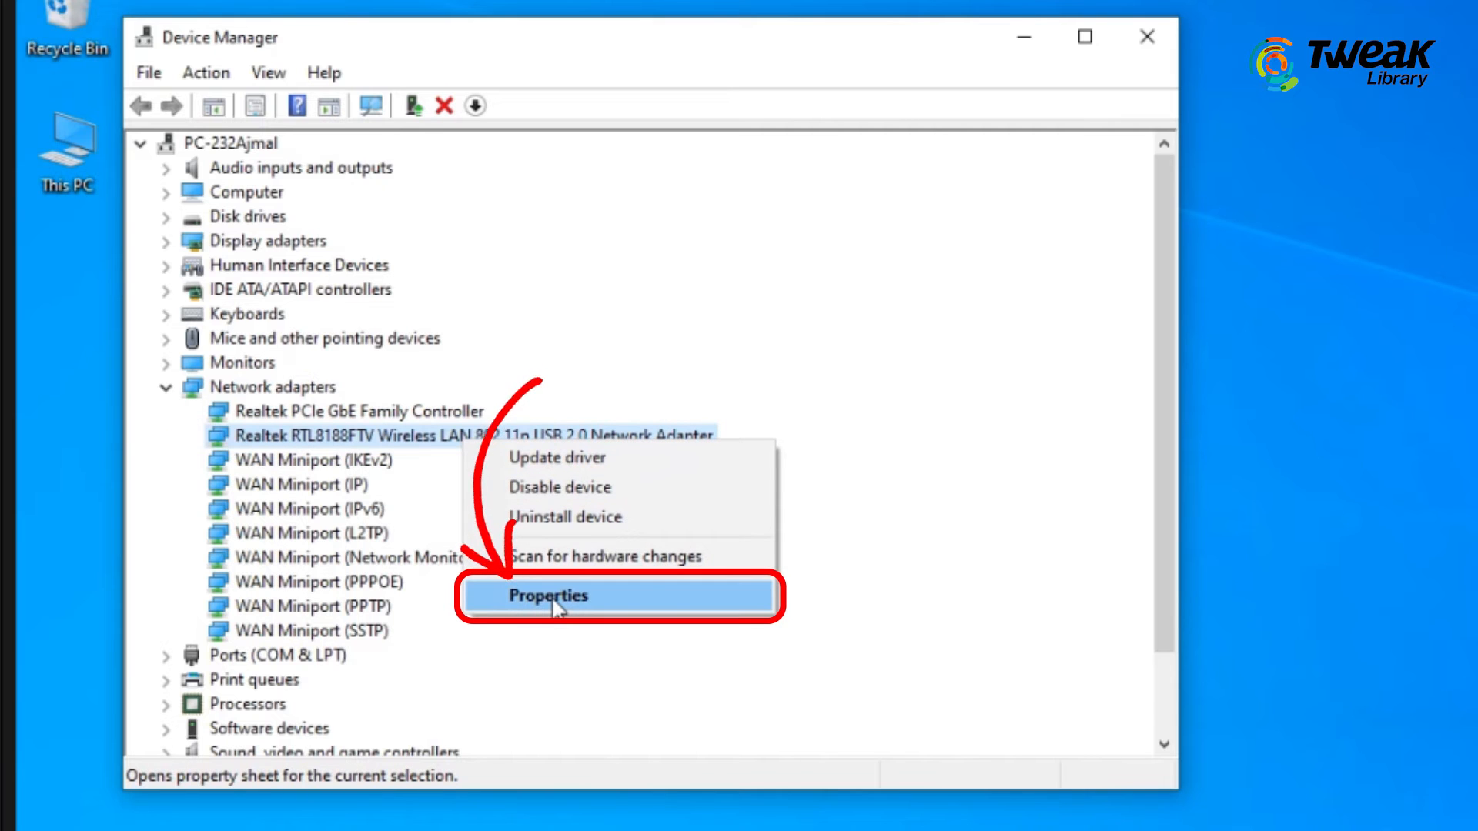
left_click(548, 595)
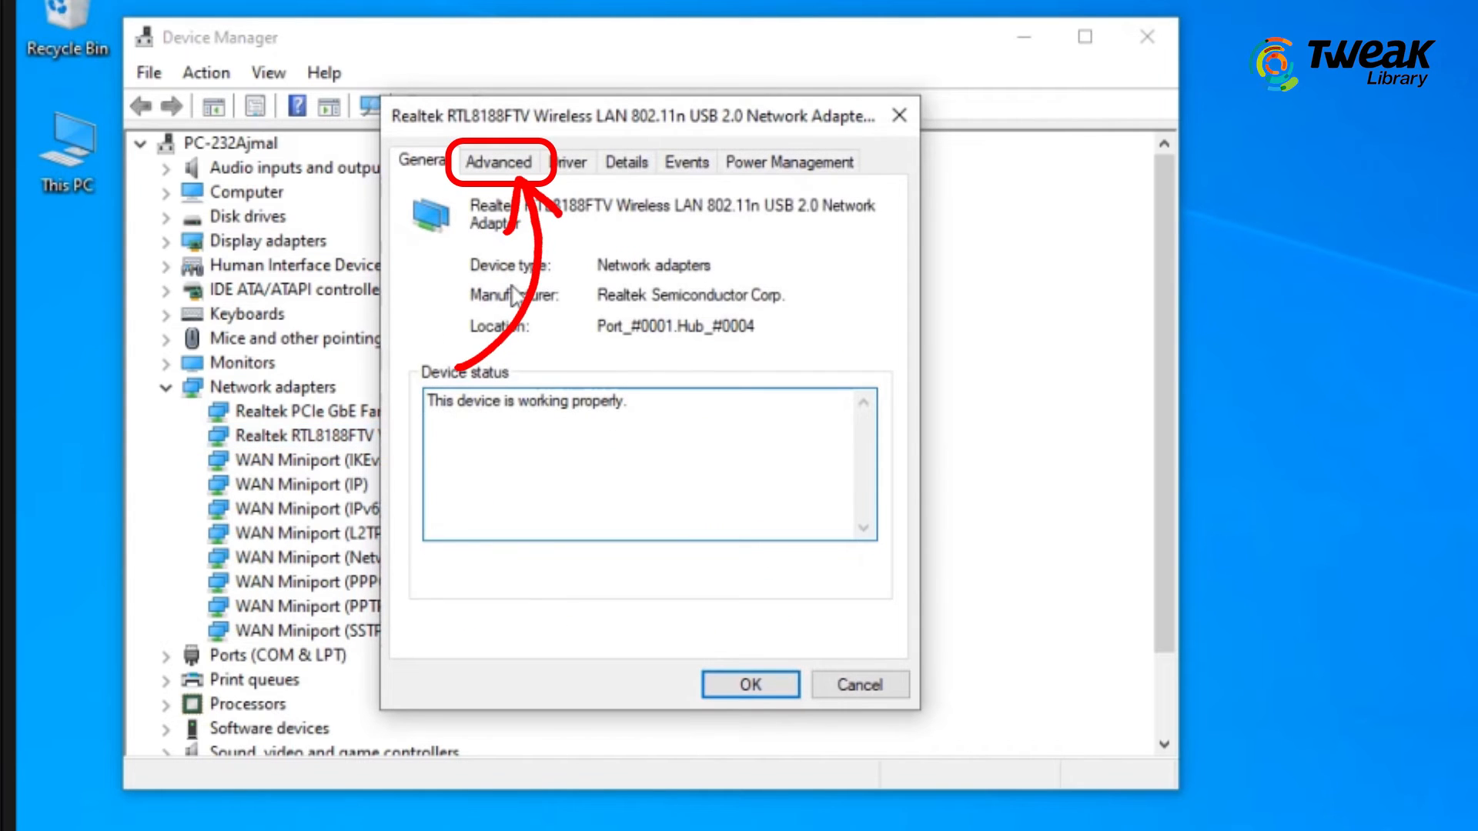
Set the adapter's Selective suspend value to 'Prefer 5GHz band' and save.
left_click(498, 161)
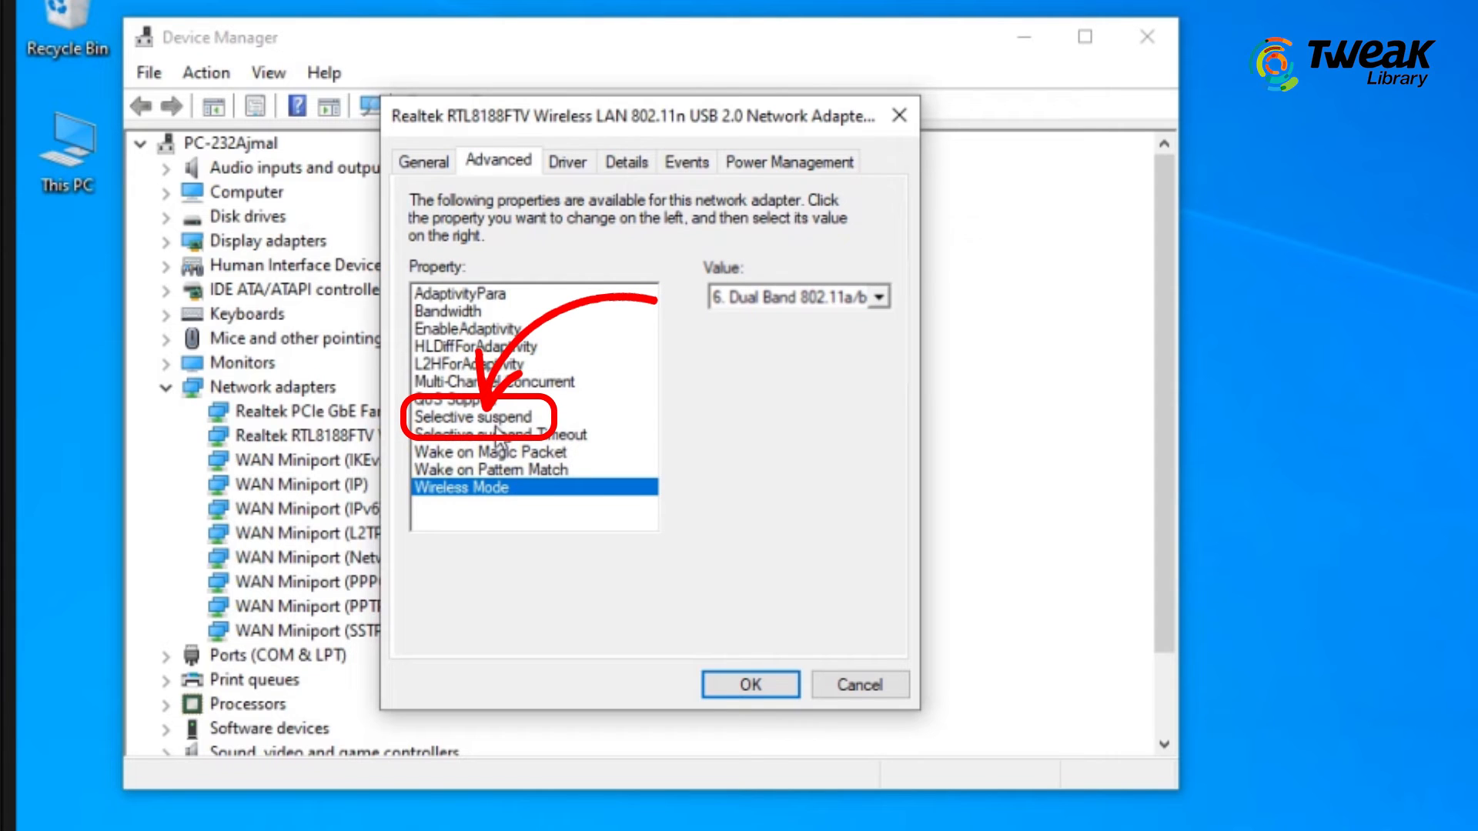
left_click(471, 416)
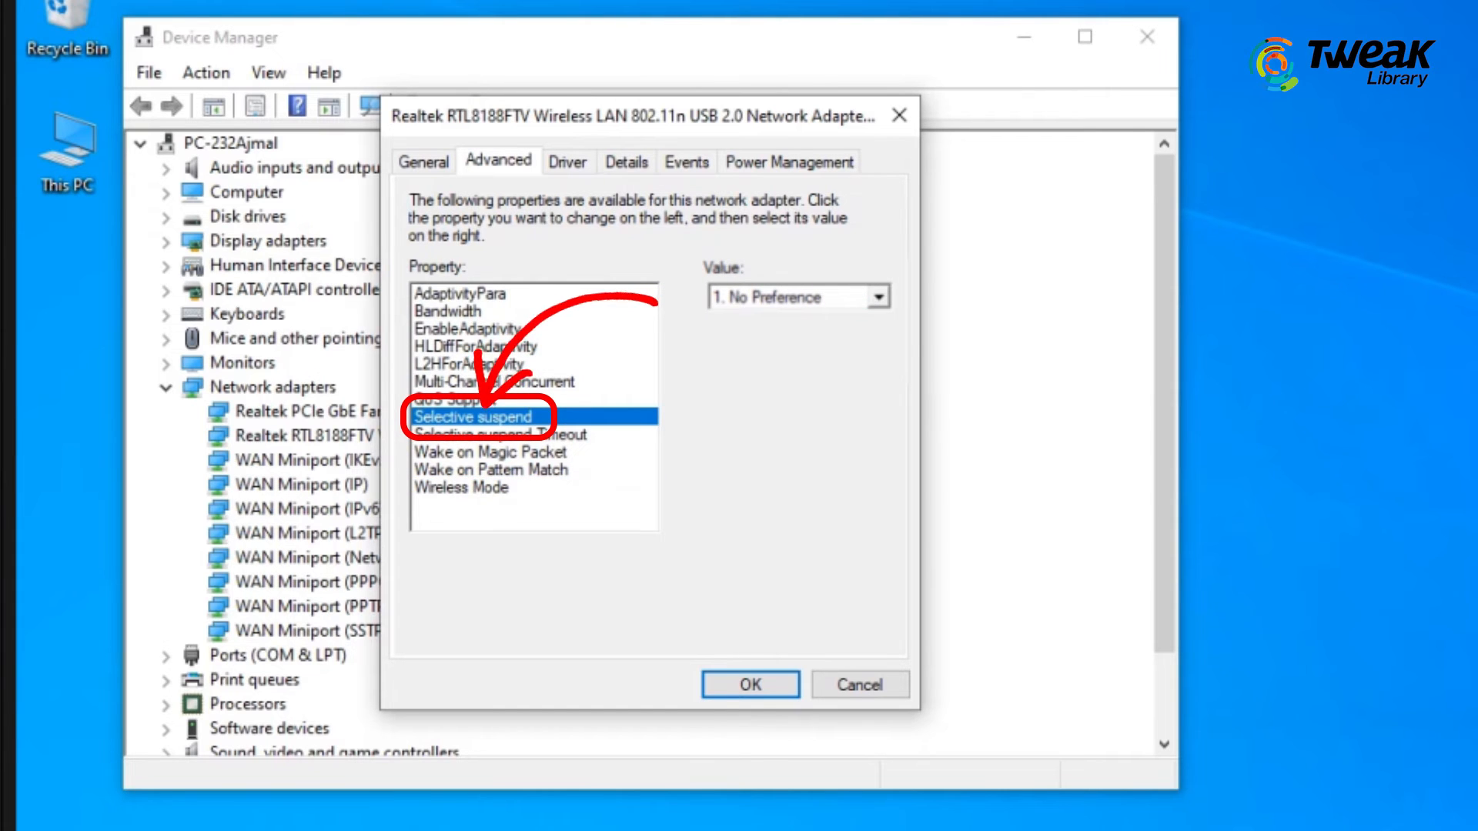
left_click(876, 297)
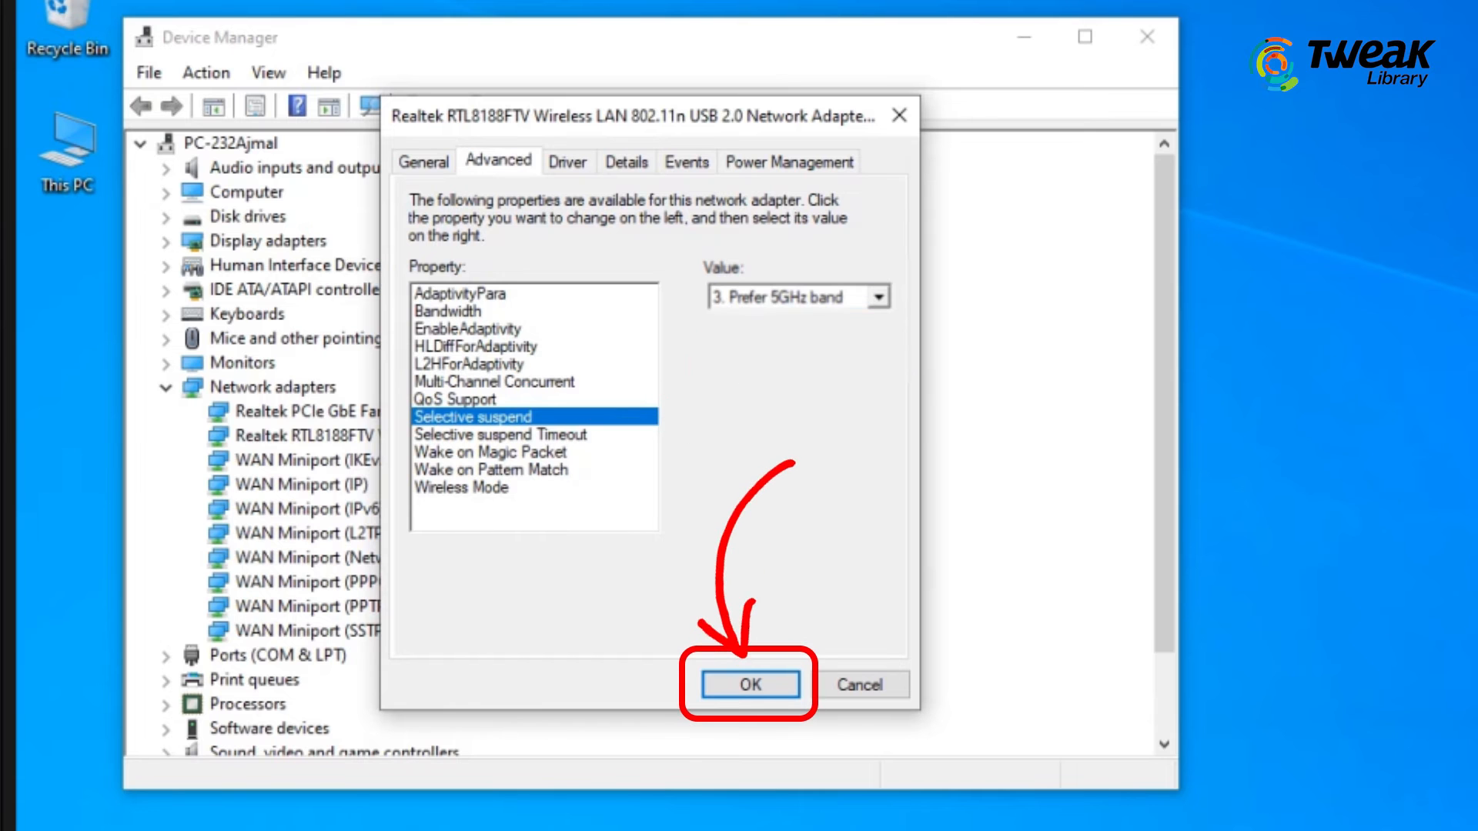
left_click(748, 684)
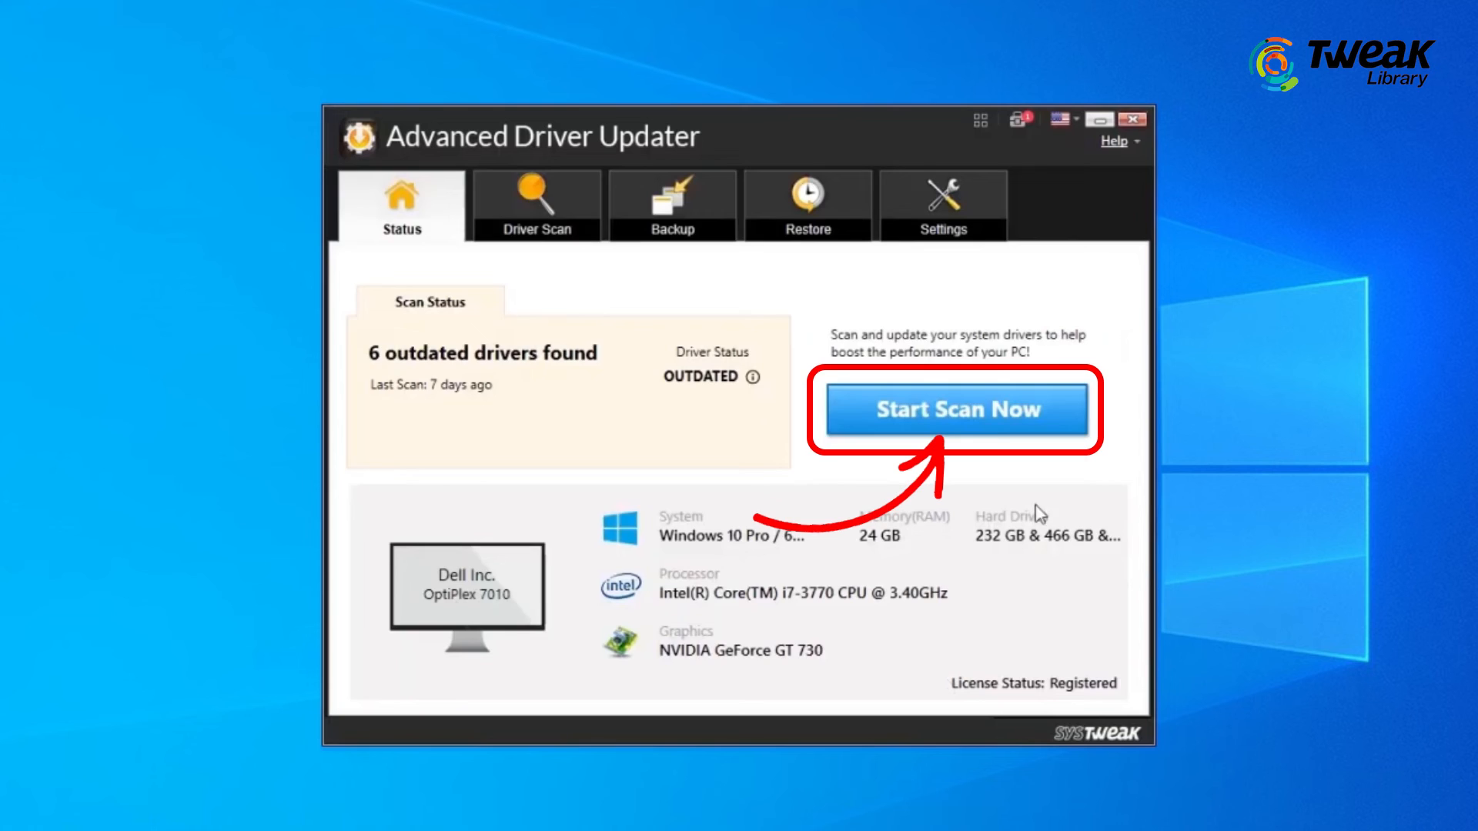
Start a driver scan from Advanced Driver Updater's Status tab.
left_click(955, 408)
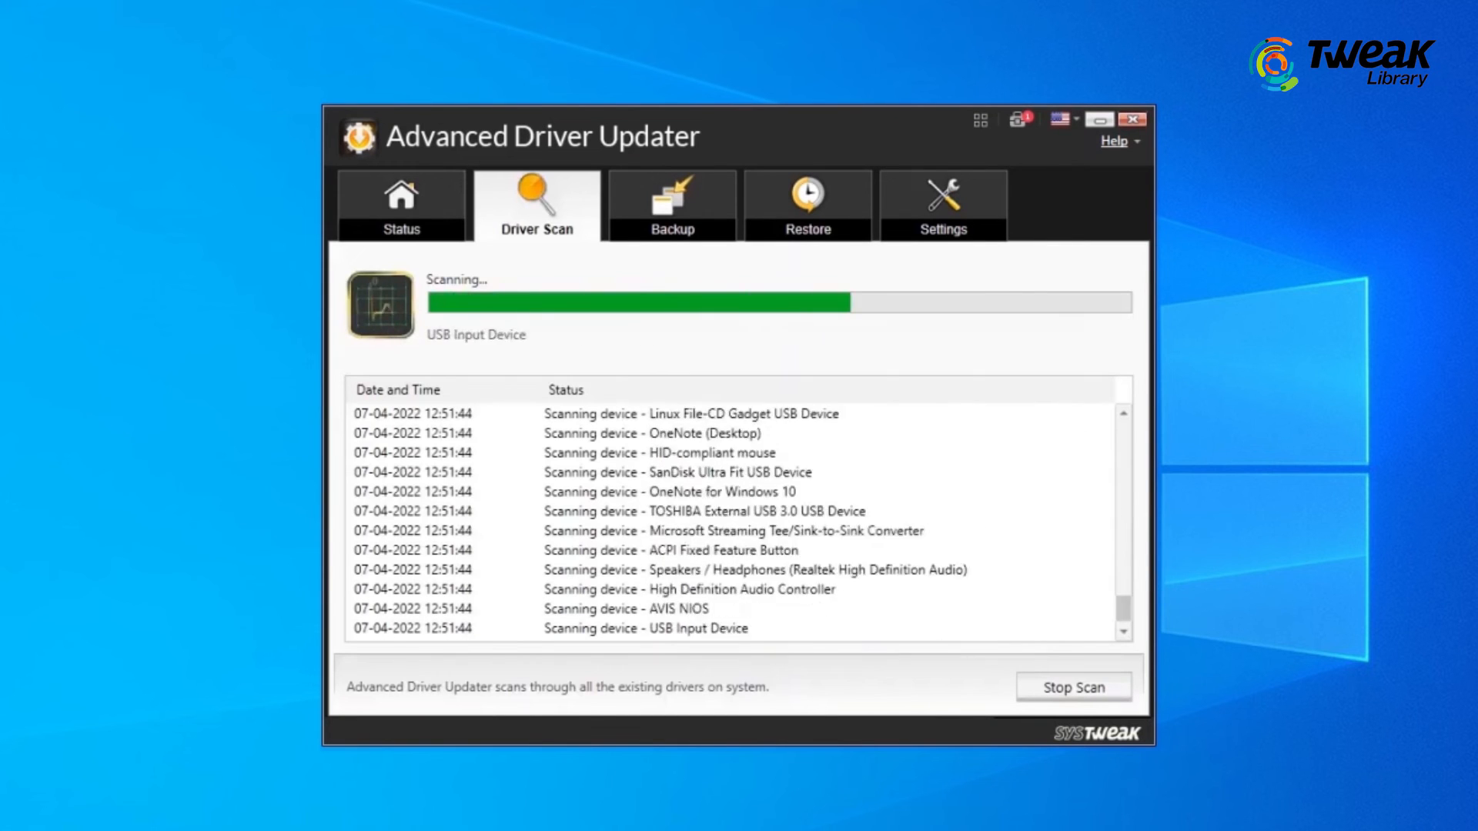